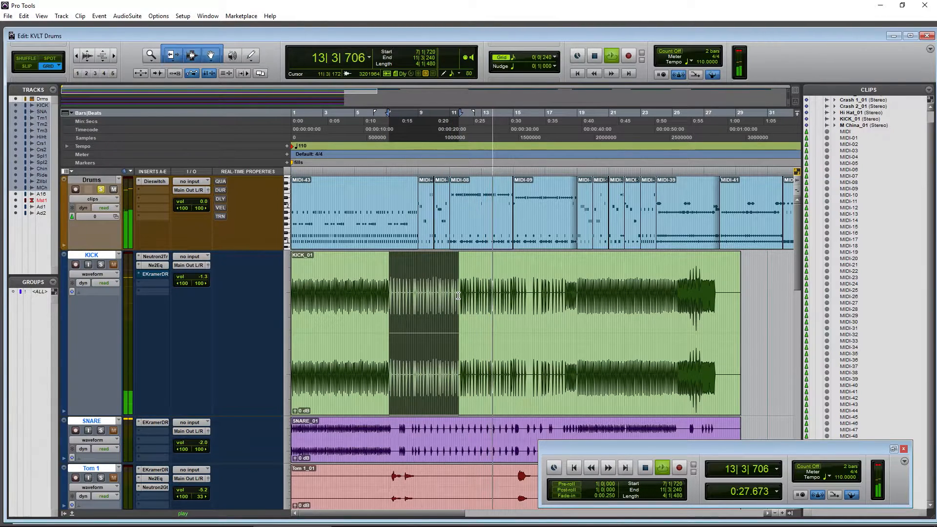
- Trim the KICK_01 clip's end back to about bar 20|3|720 with the Trim tool
{"action": "left_click", "coordinate": [594, 55]}
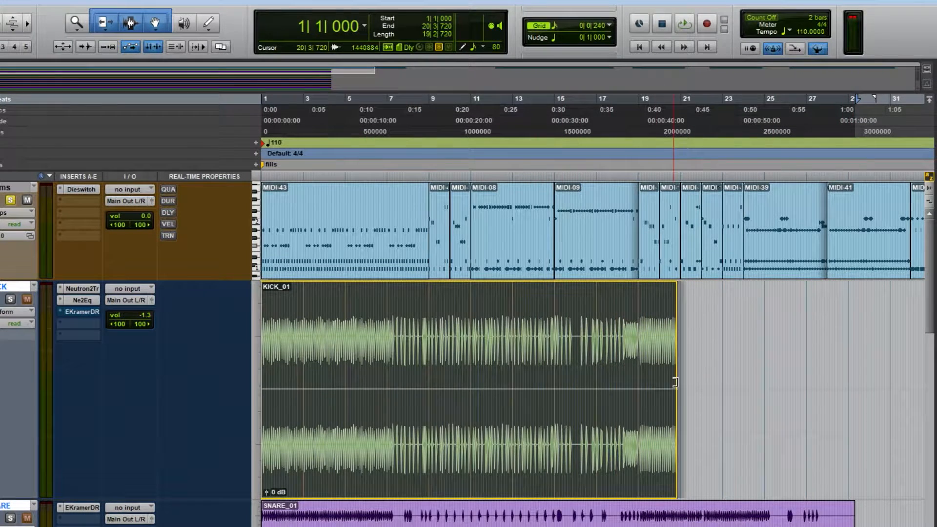
{"action": "left_click_drag", "start_coordinate": [442, 337], "coordinate": [529, 337]}
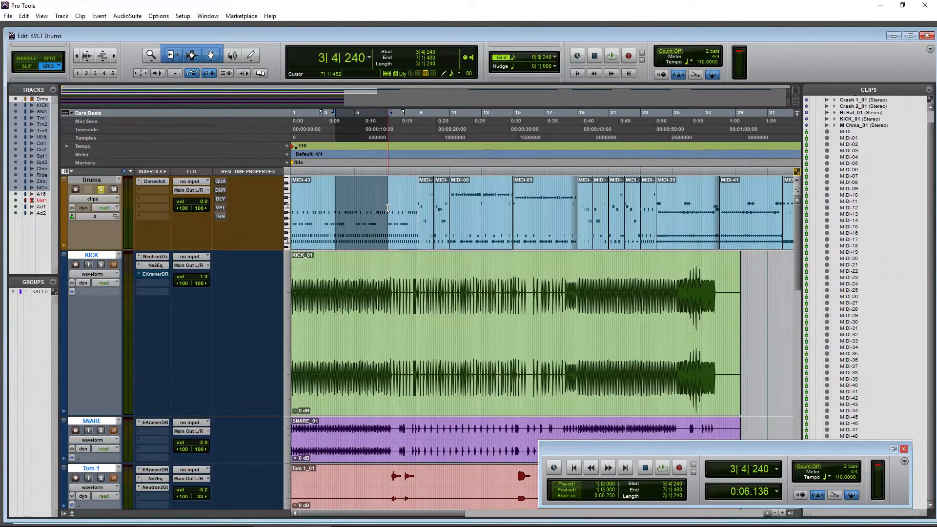
- Trim the Drums MIDI clip to the bar 3|4|240–7|1|480 selection via Trim Clip To Selection
{"action": "left_click", "coordinate": [362, 212]}
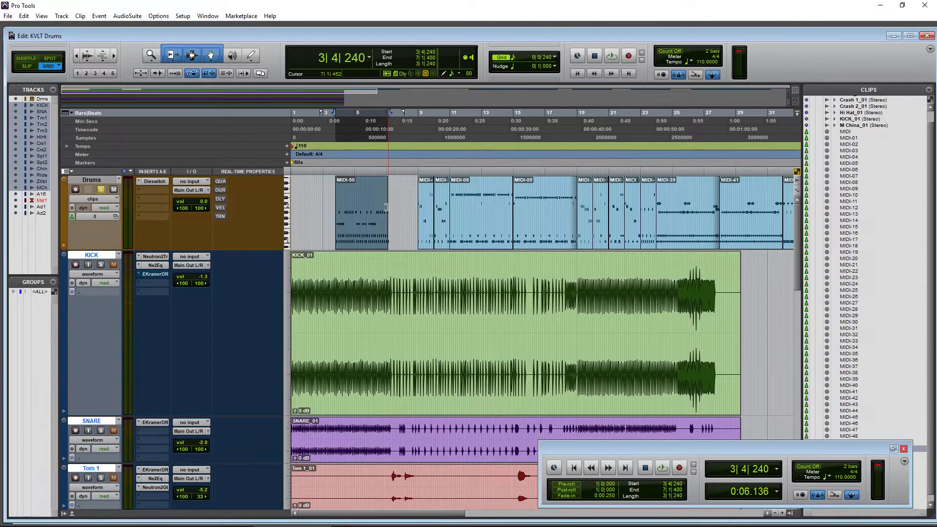